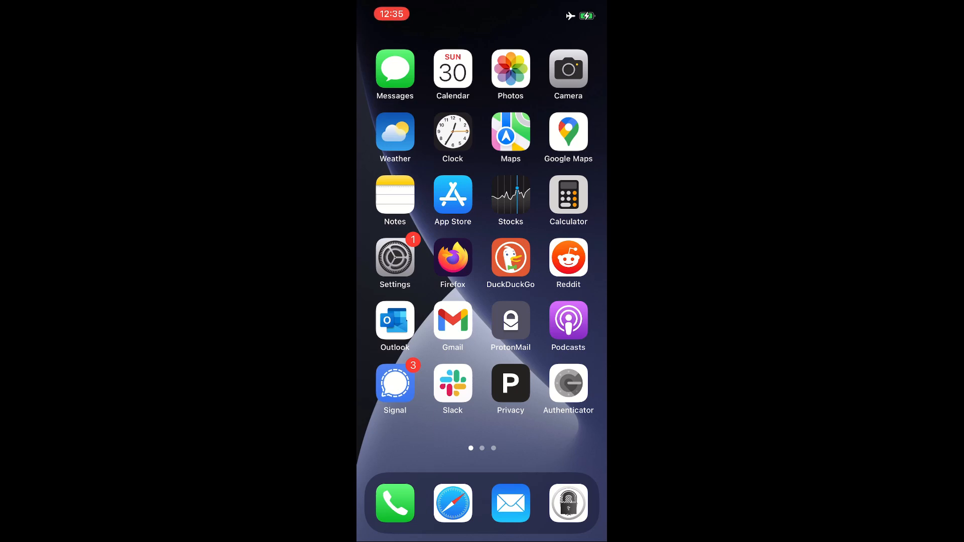
- Open Settings and go to the Control Center page listing included and available controls
click(394, 257)
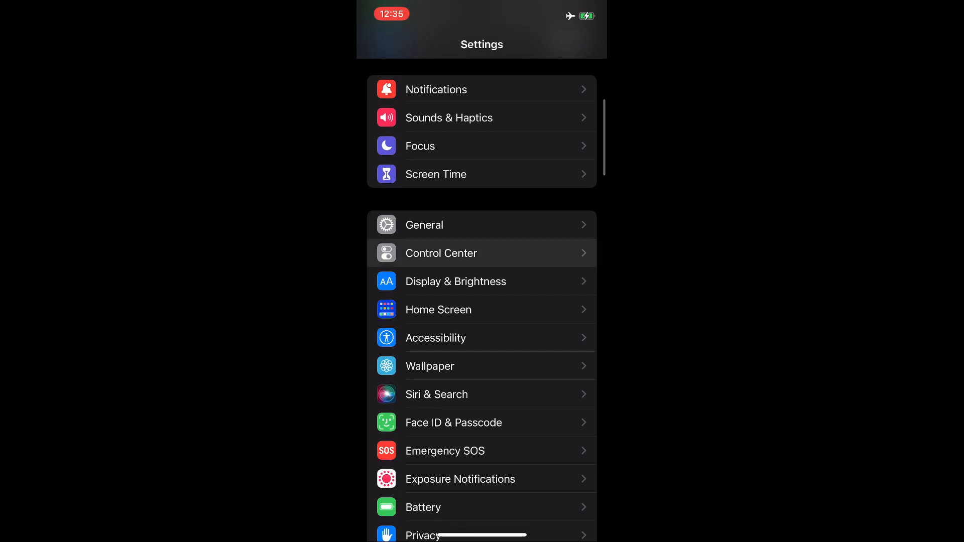
click(441, 252)
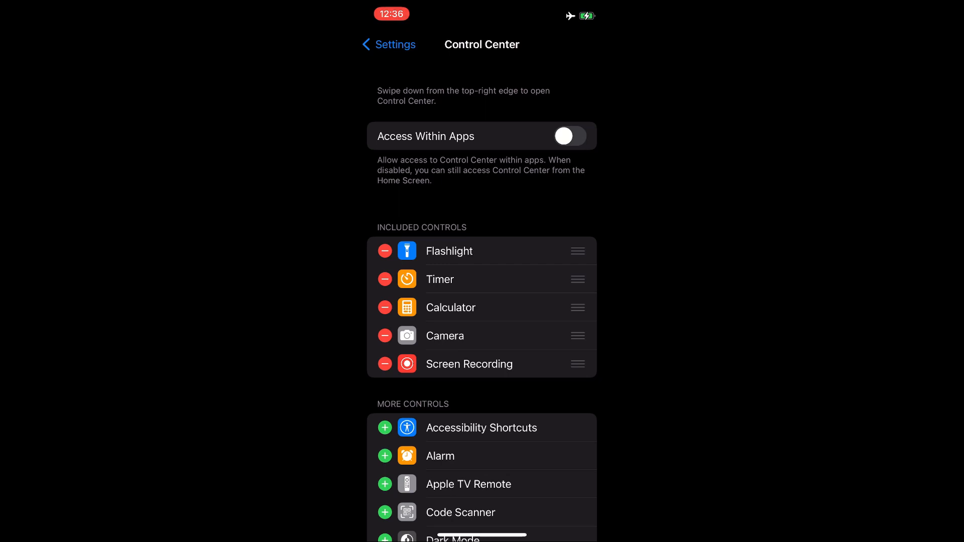
- Review the Control Center controls, then open Control Center to see the Screen Recording button
scroll(down, 3)
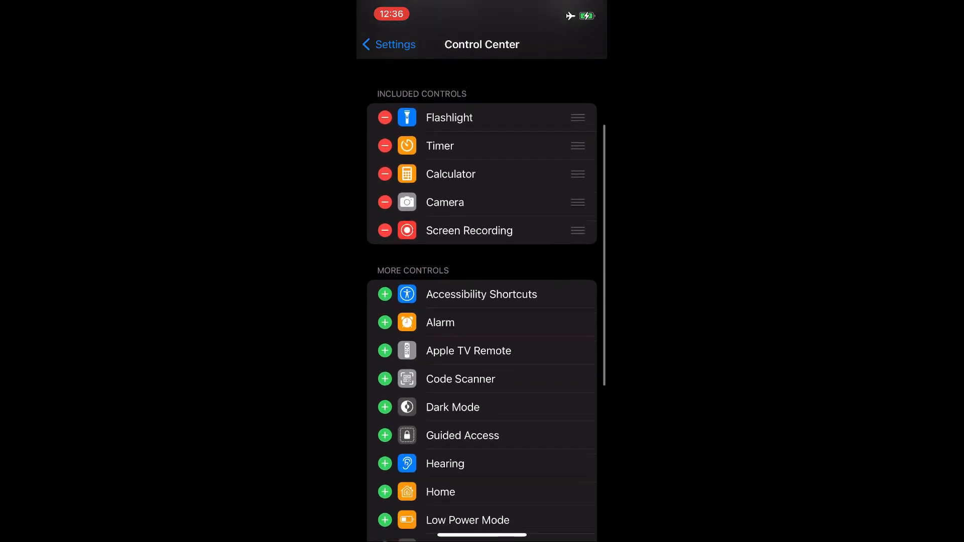
scroll(down, 3)
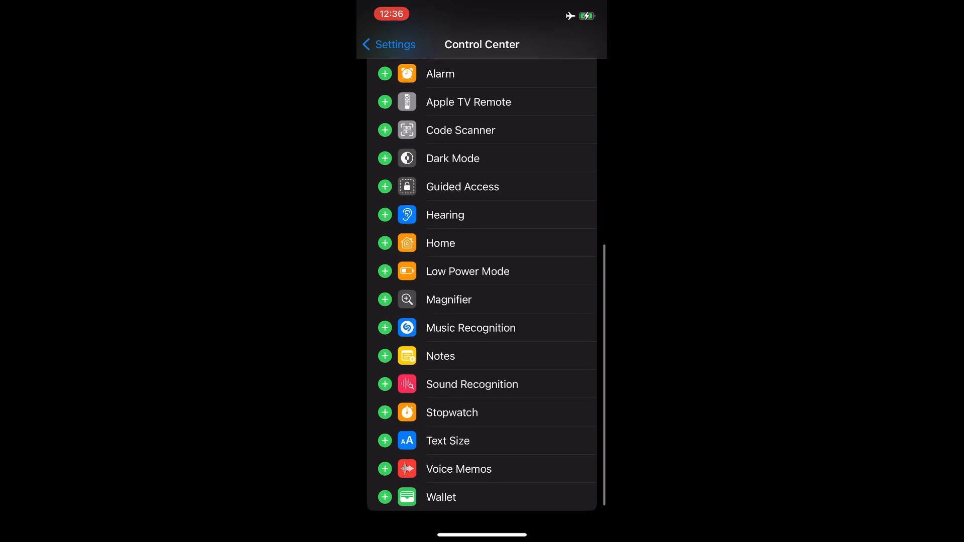
scroll(down, 3)
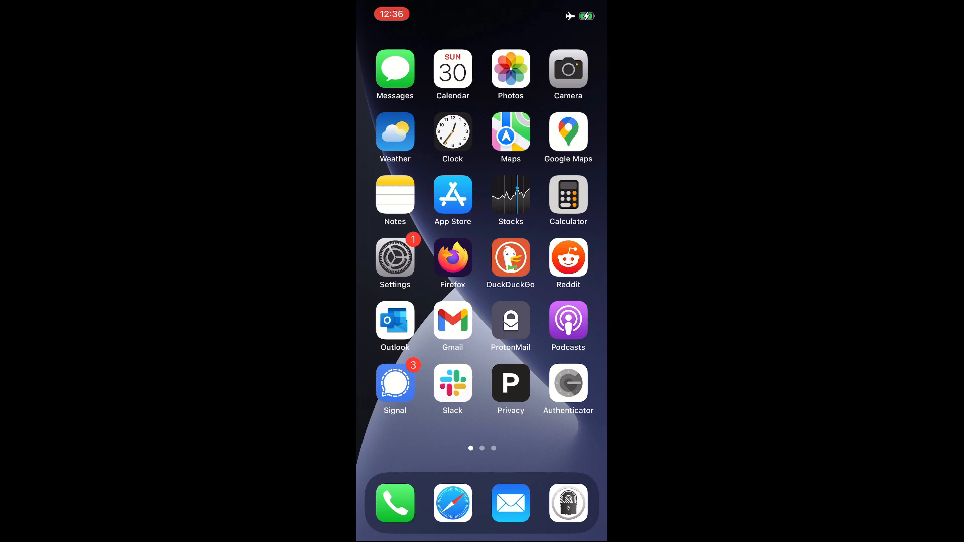
drag(578, 16, 578, 185)
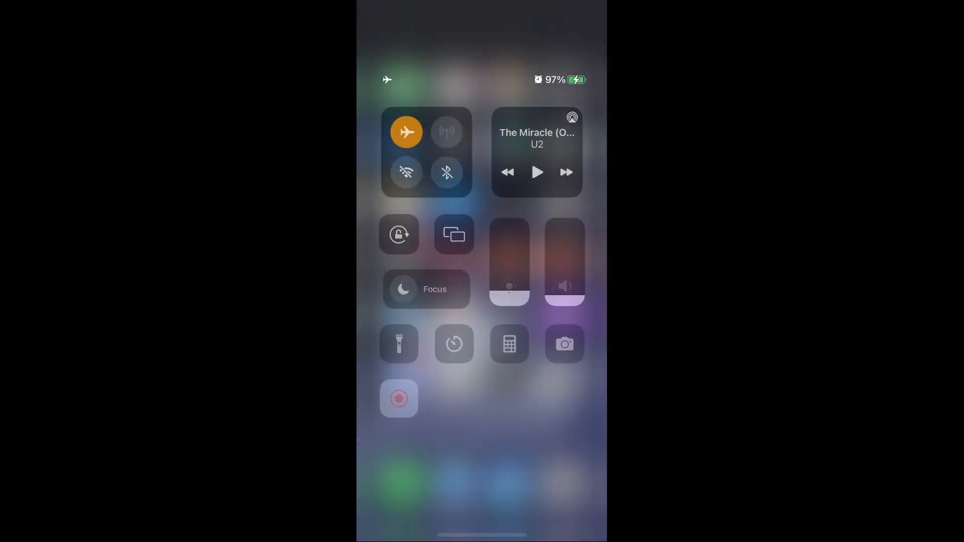